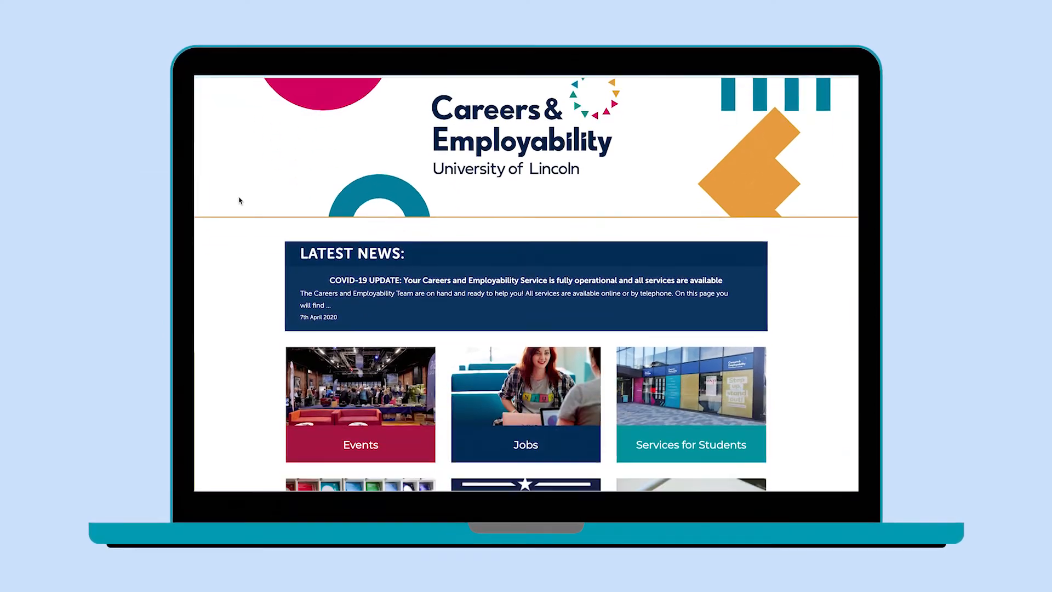
scroll(down, 3)
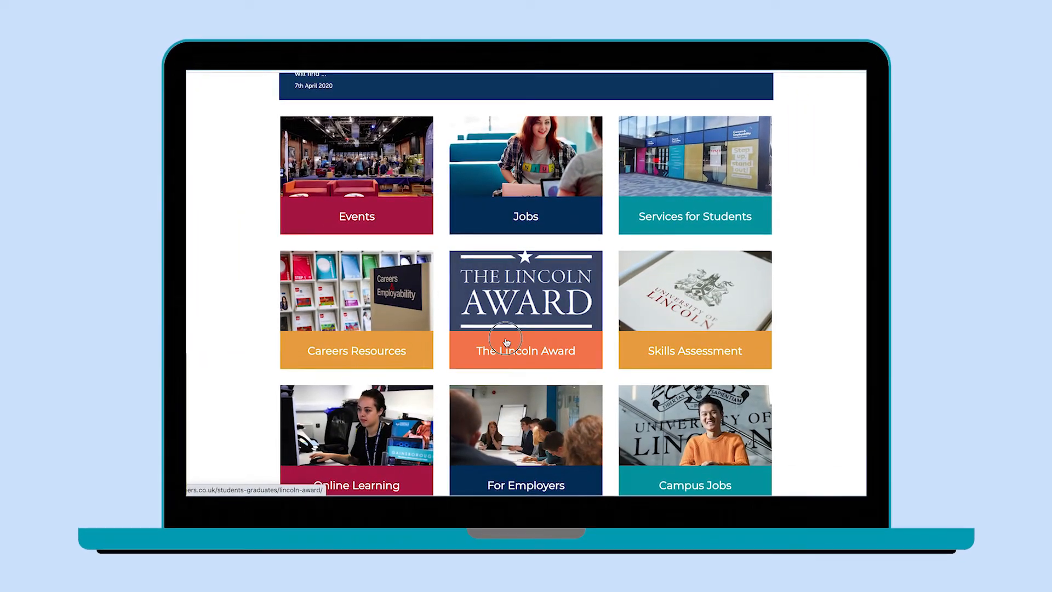